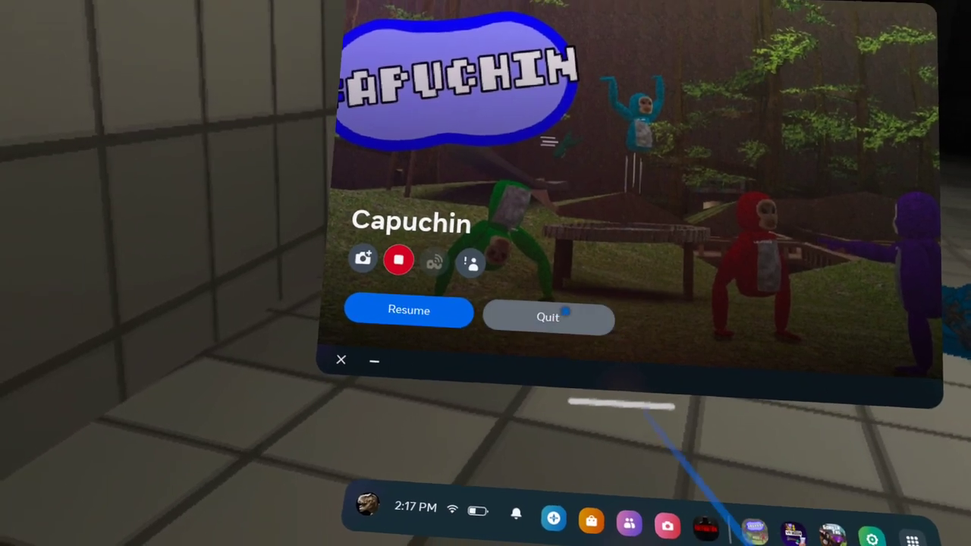
Step: Choose Resume in the Quest universal menu to return to Capuchin
{"action": "left_click", "coordinate": [410, 309]}
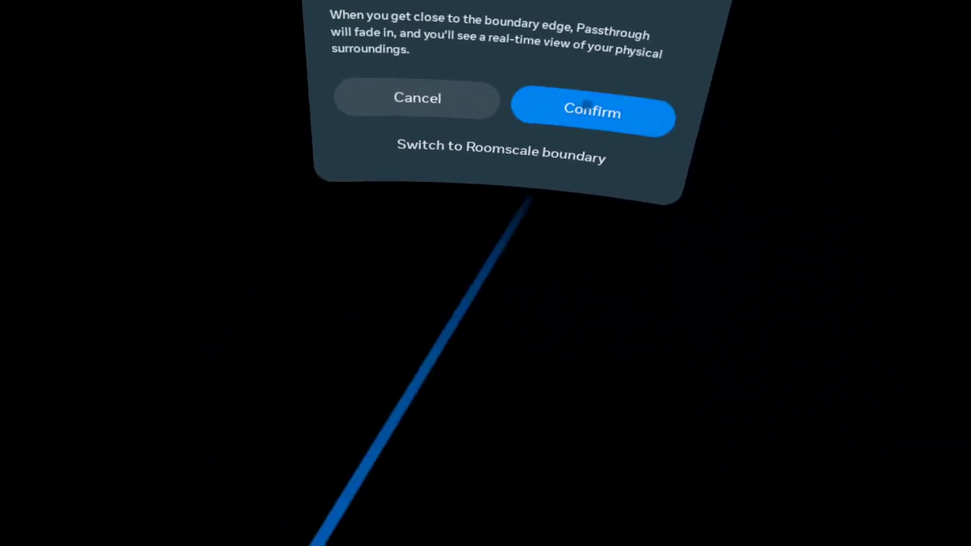
Step: Confirm the current play boundary so gameplay returns to the forest map
{"action": "left_click", "coordinate": [592, 109]}
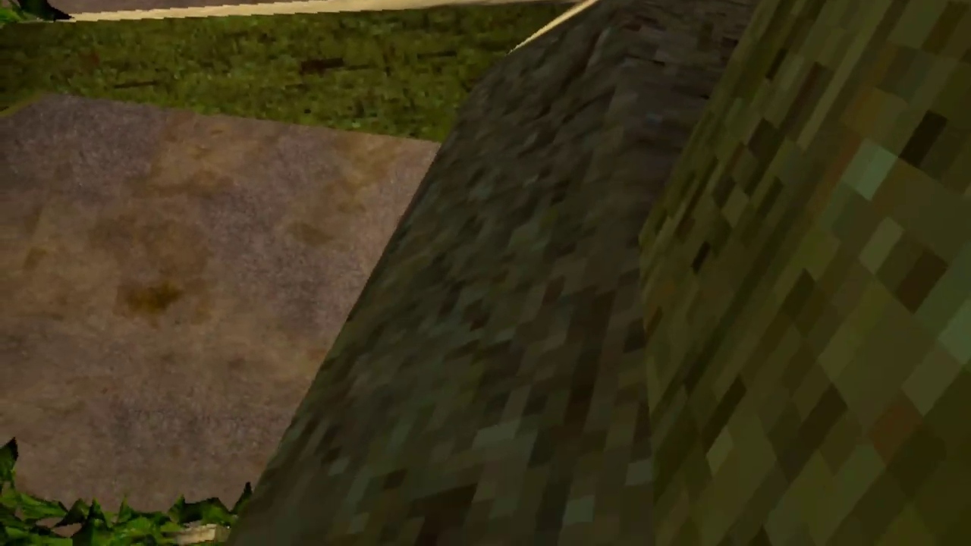
{"action": "mouse_move", "coordinate": [485, 273]}
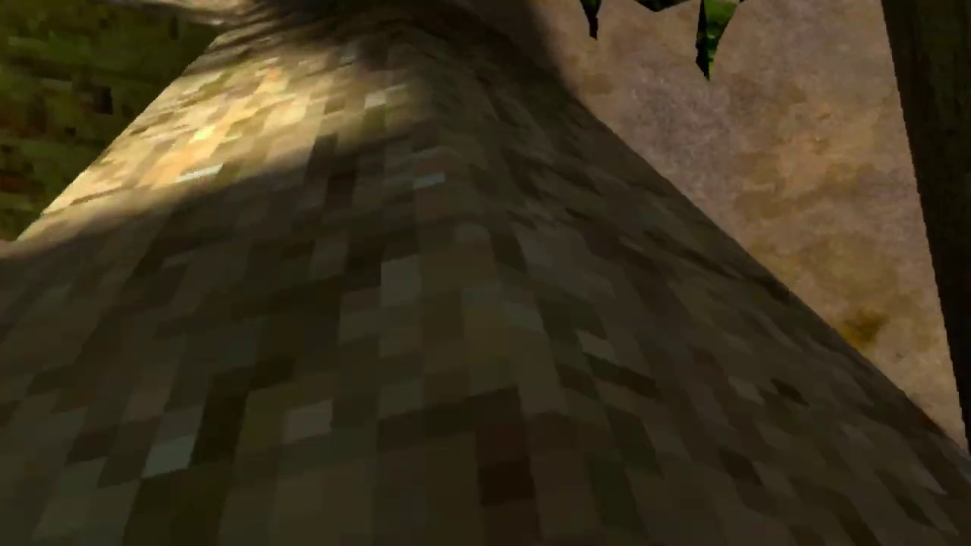